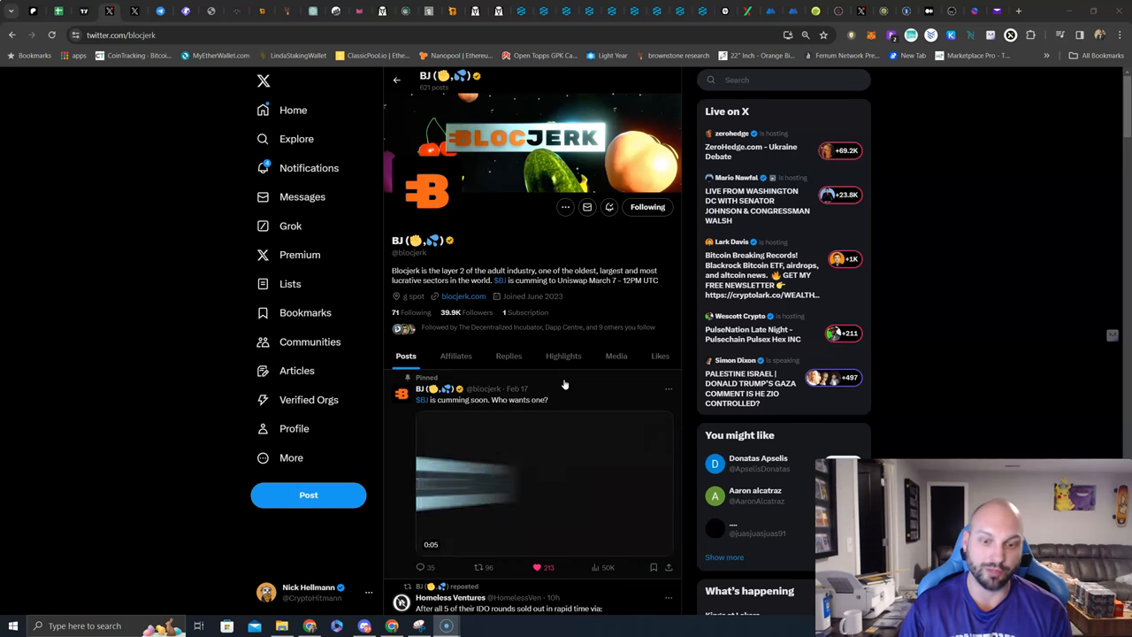
{"action": "scroll", "scroll_direction": "down", "scroll_amount": 3}
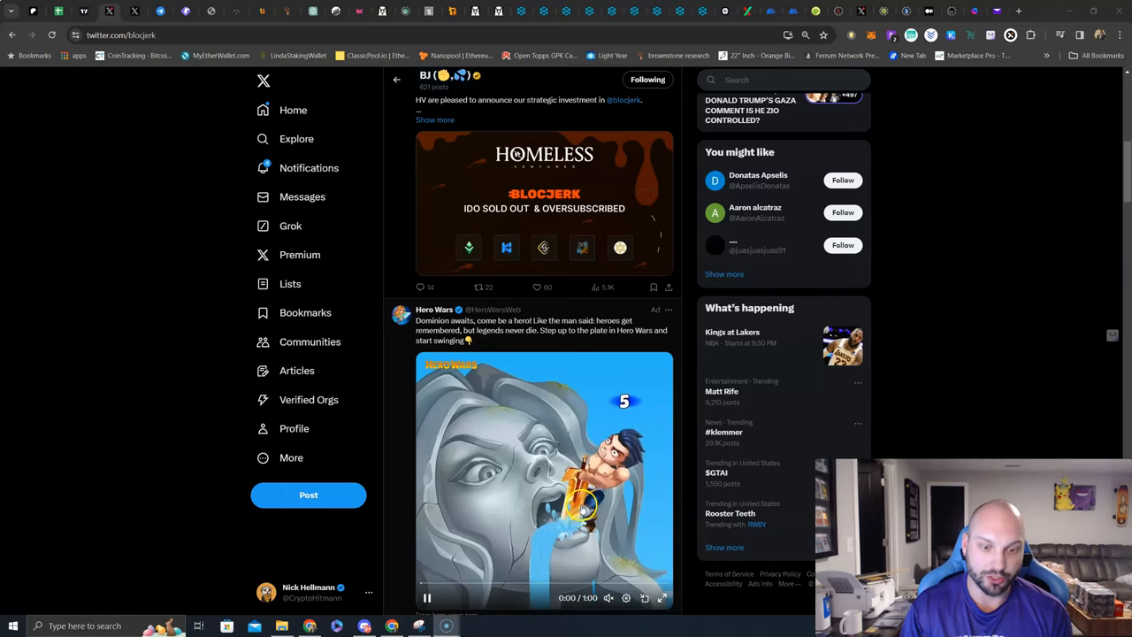
{"action": "scroll", "scroll_direction": "down", "scroll_amount": 3}
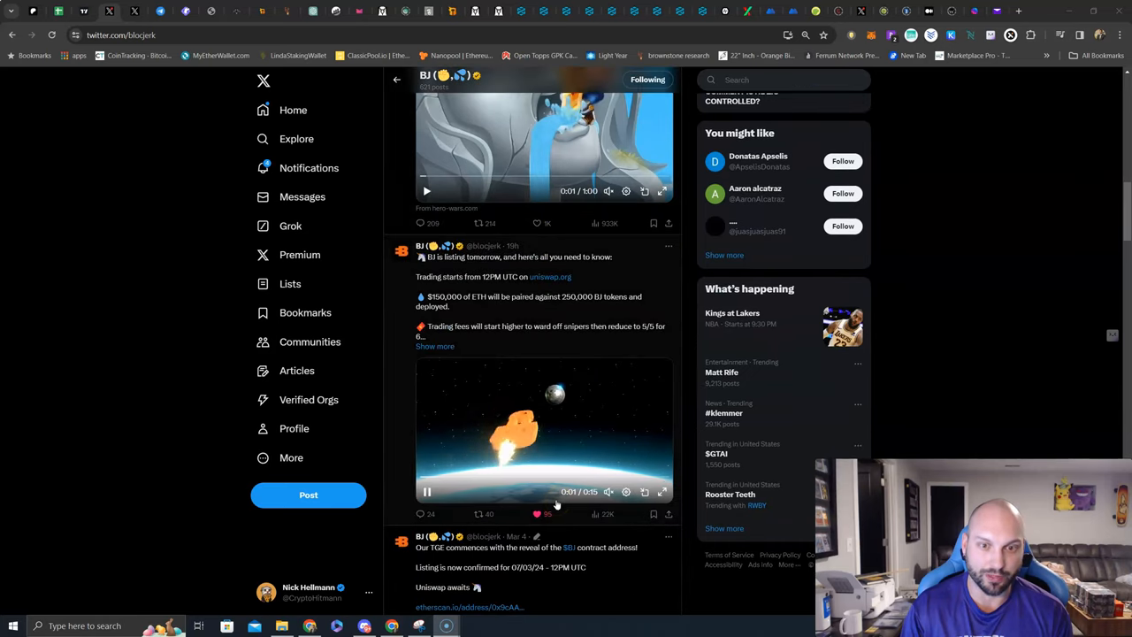